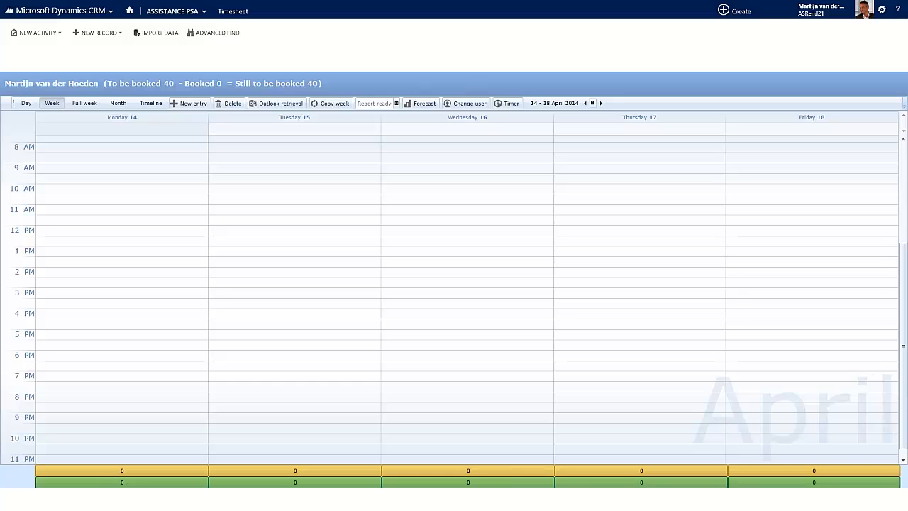
Retrieve this week's Outlook appointments and accept the Blueprint session, booking 3 hours on Tuesday
left_click(235, 11)
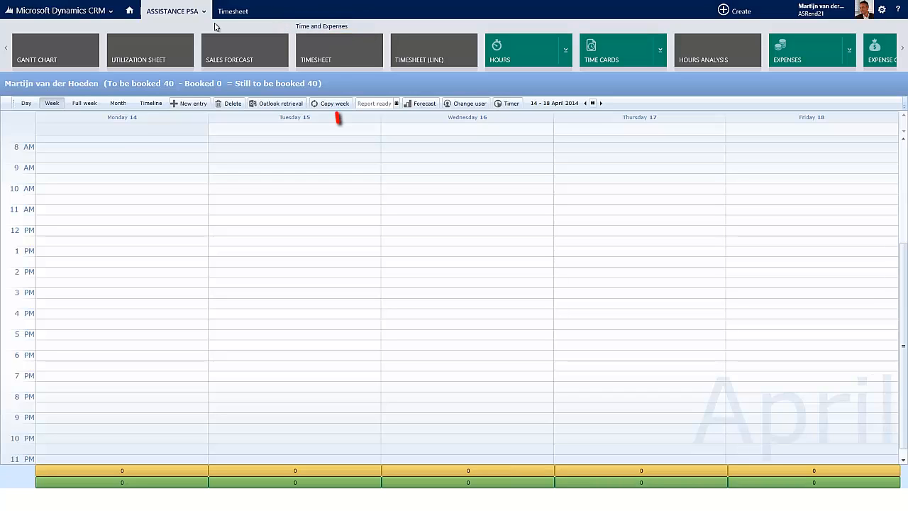
left_click(171, 11)
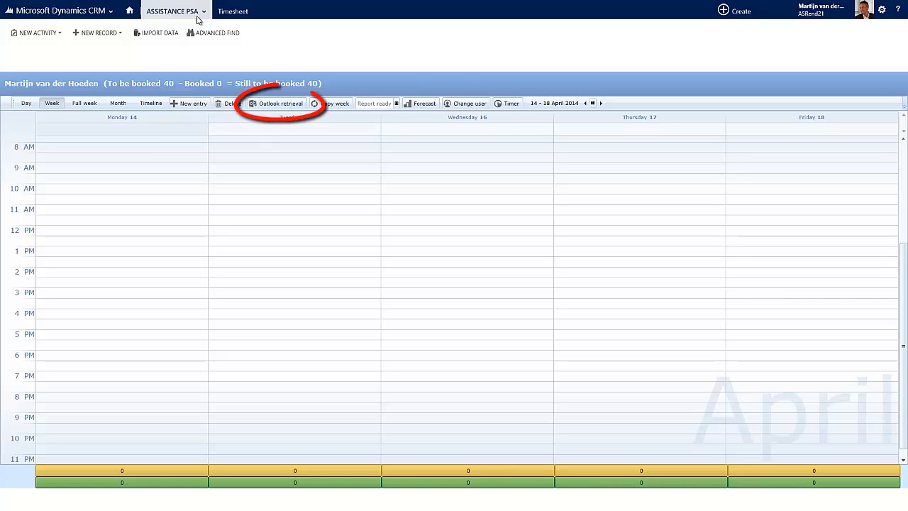
mouse_move(261, 107)
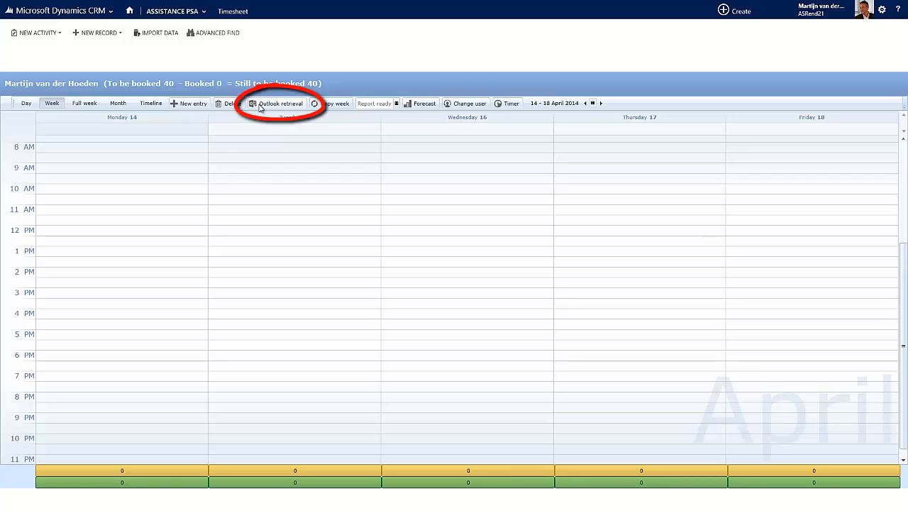
left_click(280, 103)
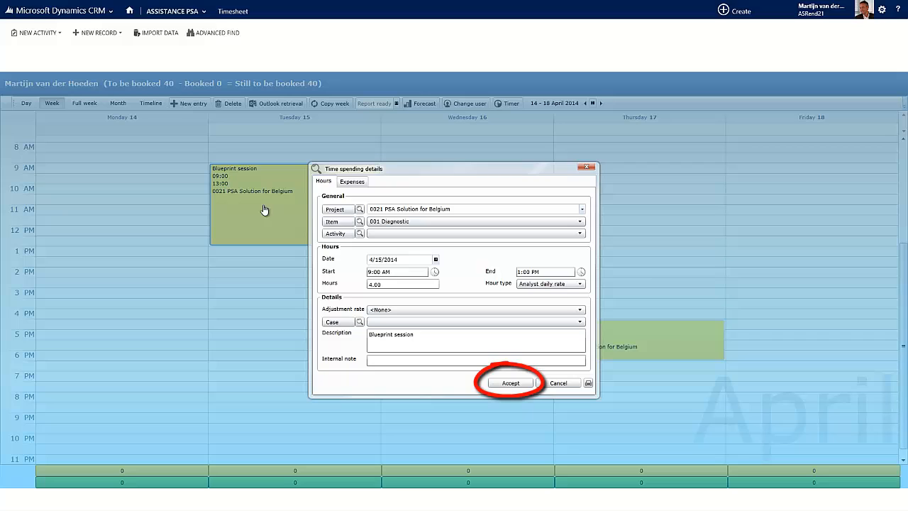
left_click(510, 382)
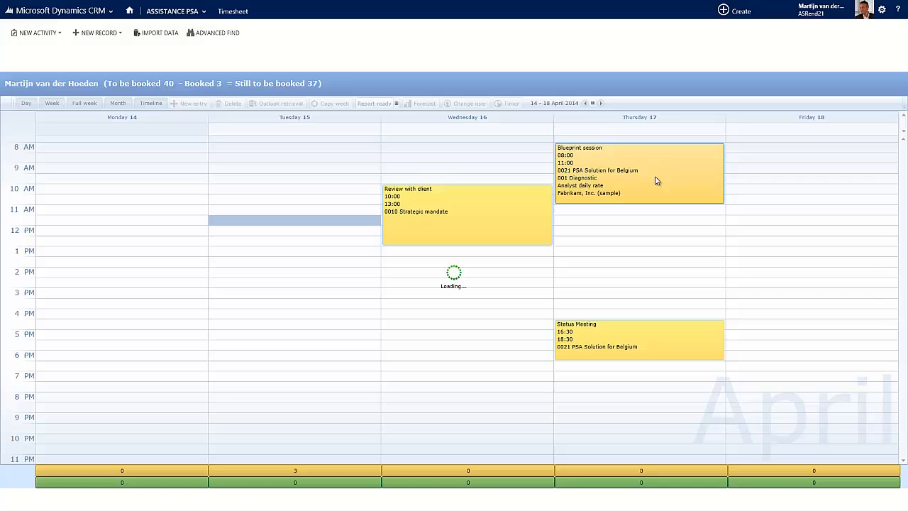
Paste the Blueprint session onto Monday at 10 AM, bringing booked hours to 6
right_click(656, 181)
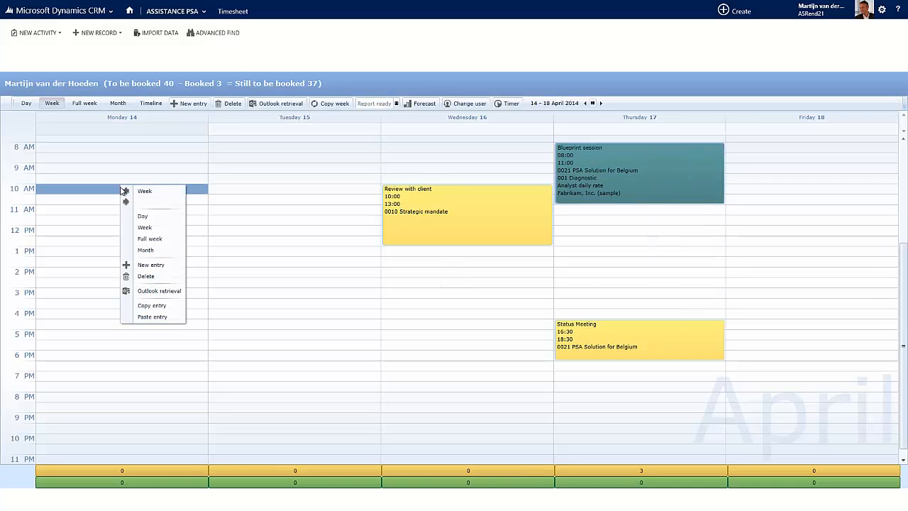
left_click(152, 317)
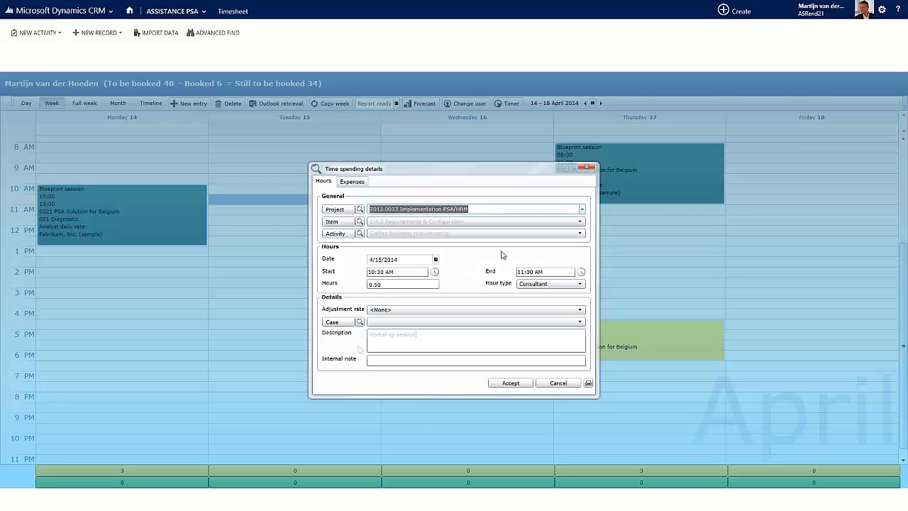
Add a reimbursable 5.9.0 Travel Expenses lunch expense and save the Tuesday Workshop session
left_click(352, 181)
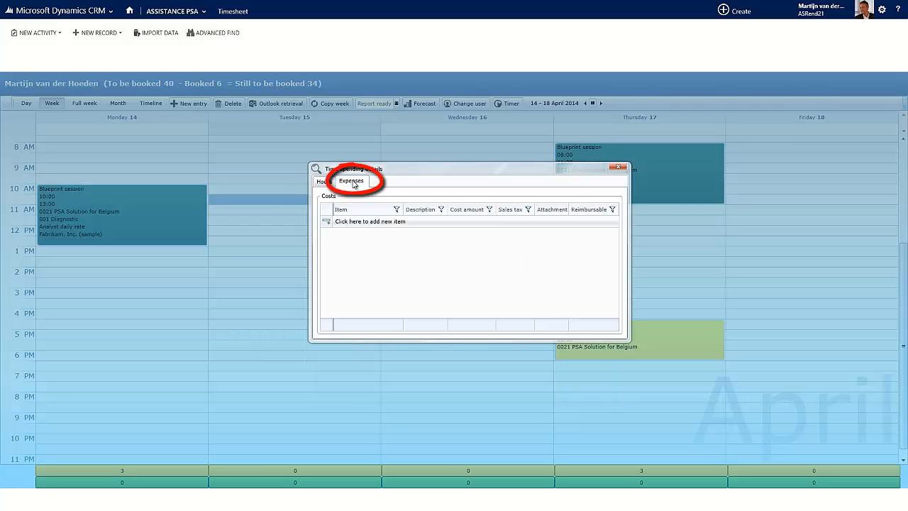
left_click(370, 221)
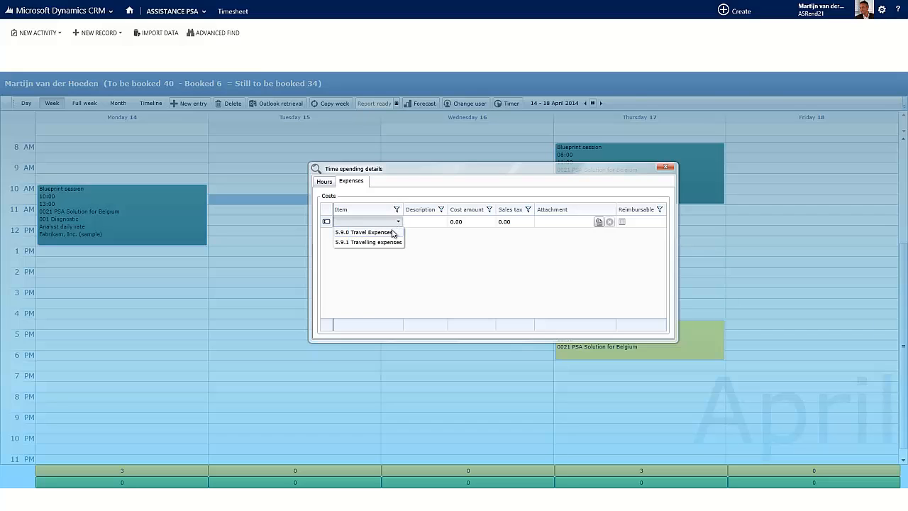
left_click(362, 232)
type("Lunch with team")
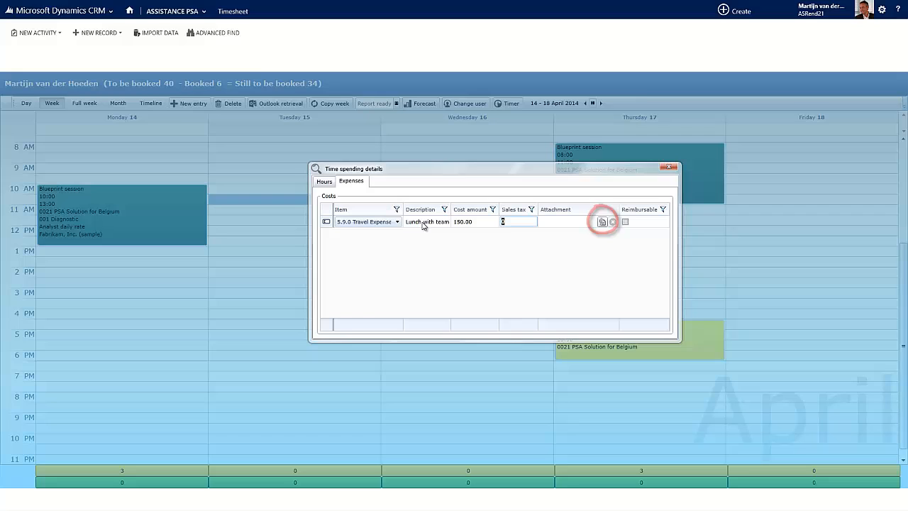
left_click(627, 222)
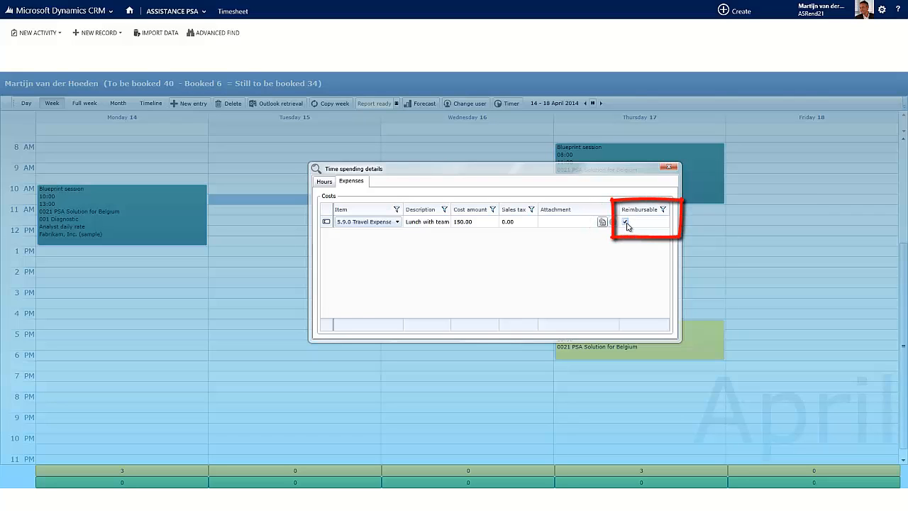
left_click(624, 221)
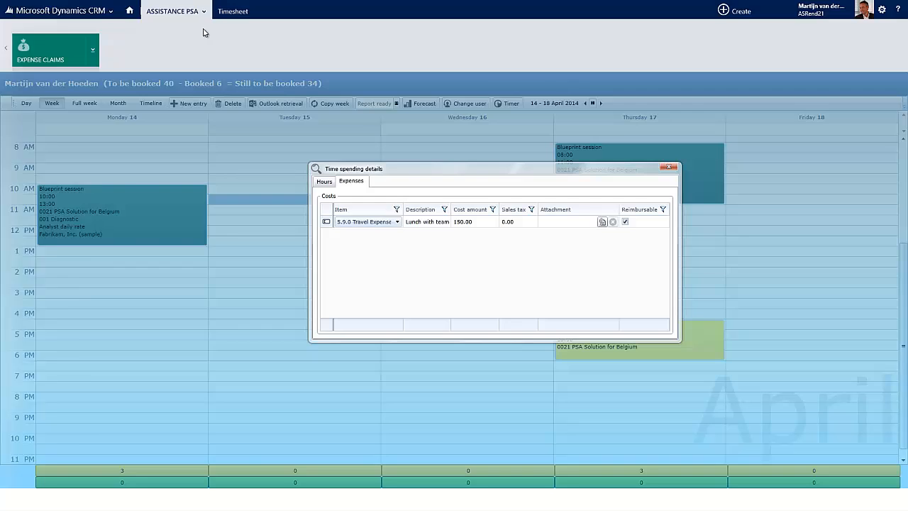
left_click(668, 166)
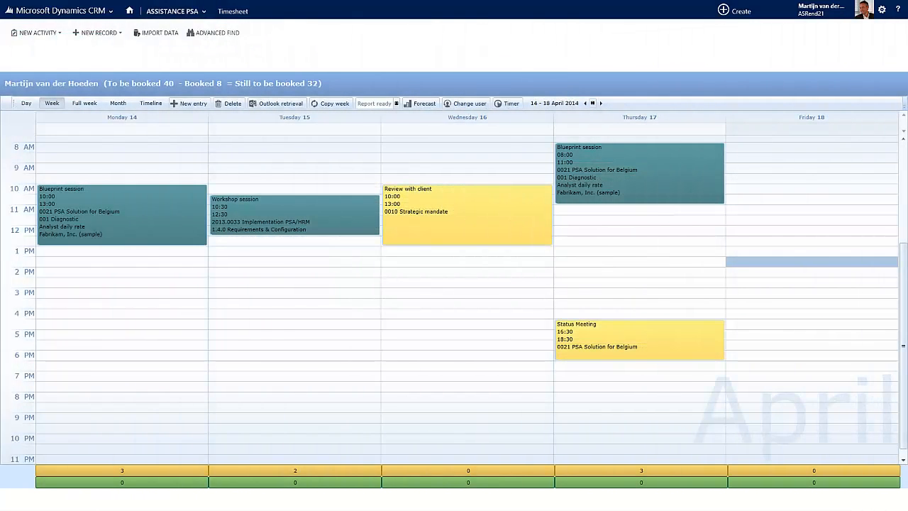
Start an additional timer and browse cases for the 0018 Service maintenance timer
left_click(507, 103)
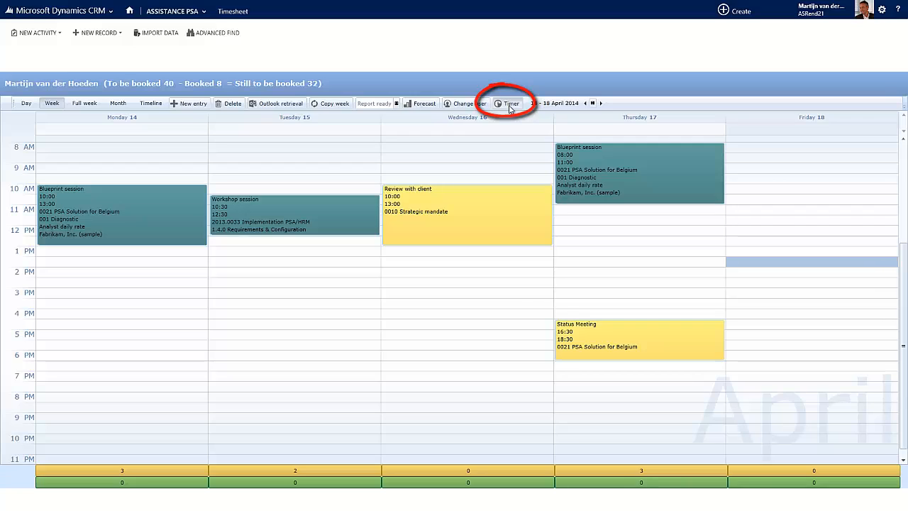
left_click(509, 103)
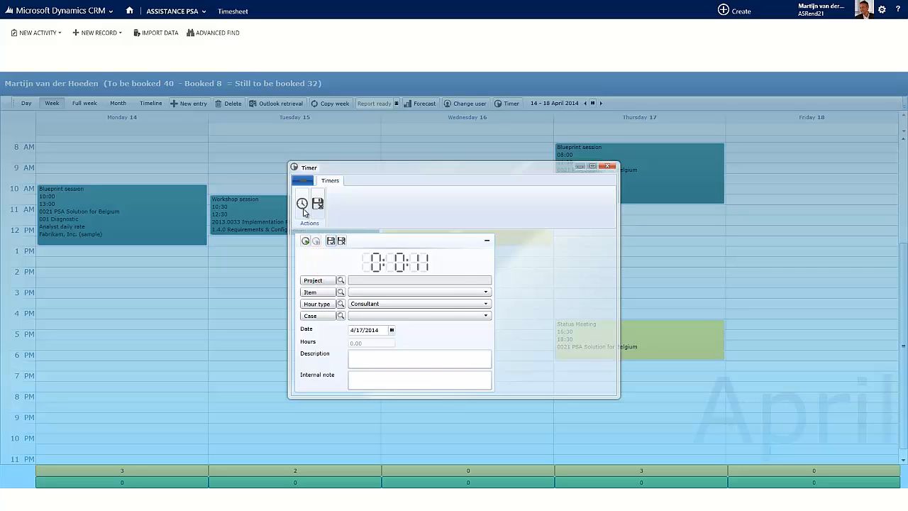
left_click(303, 204)
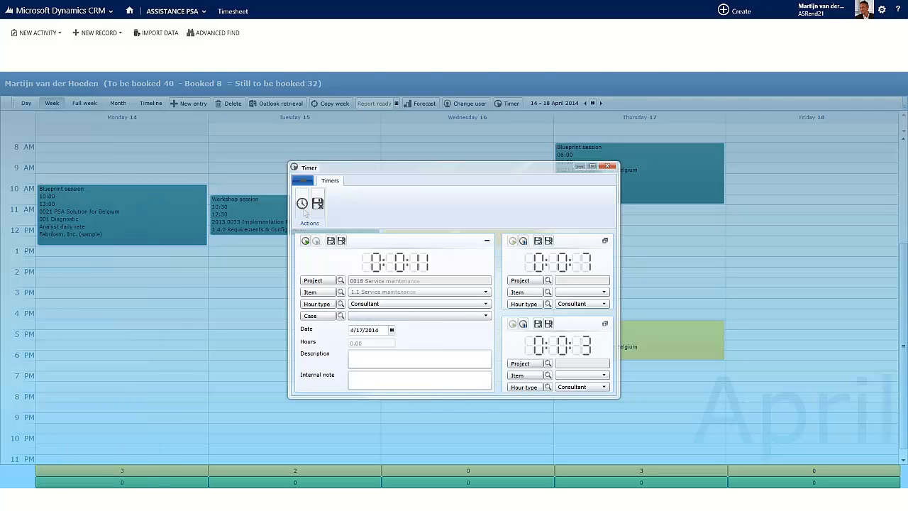
left_click(484, 315)
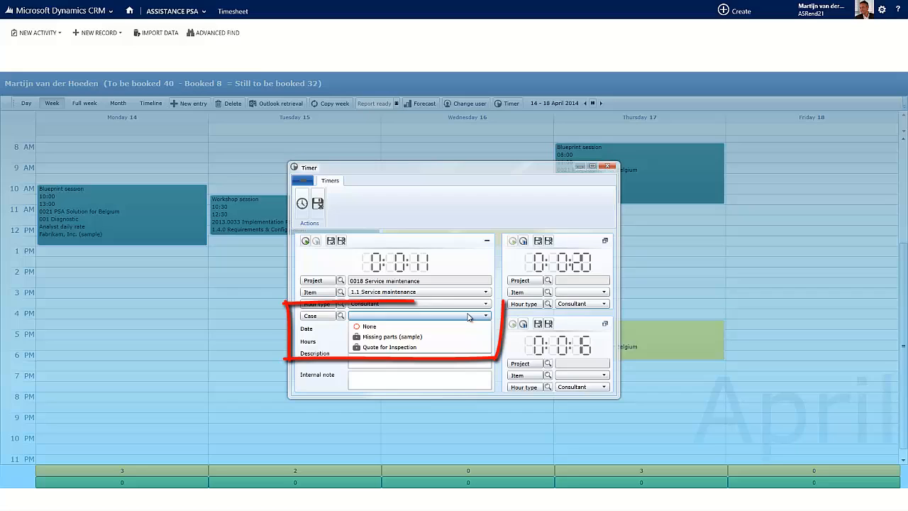
mouse_move(472, 350)
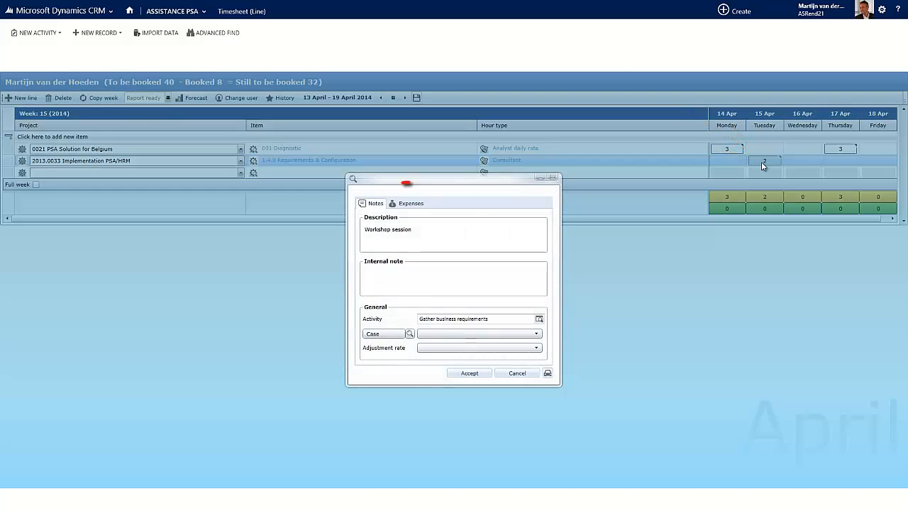
Open the notes of Tuesday's 2-hour Workshop session in the week 15 line timesheet
left_click(411, 203)
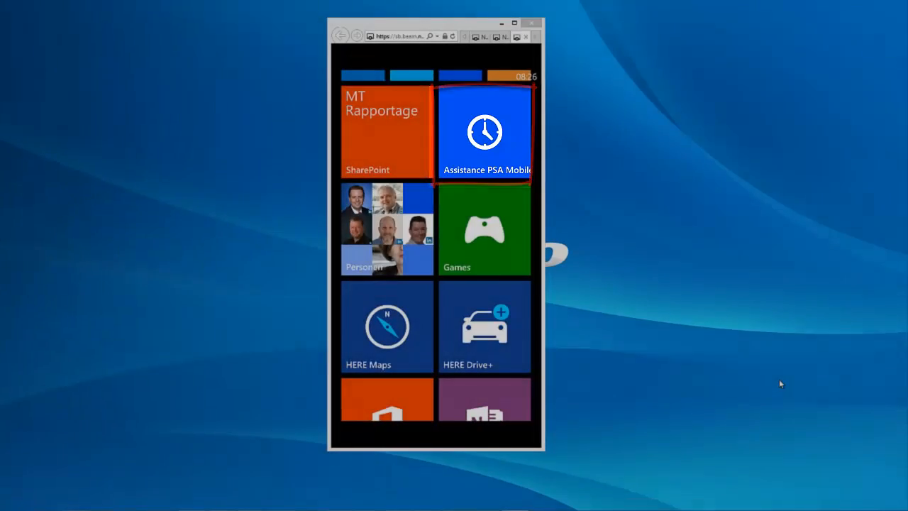
Launch Assistance PSA Mobile, start a new hour entry, and edit its 0.5 hours
left_click(484, 132)
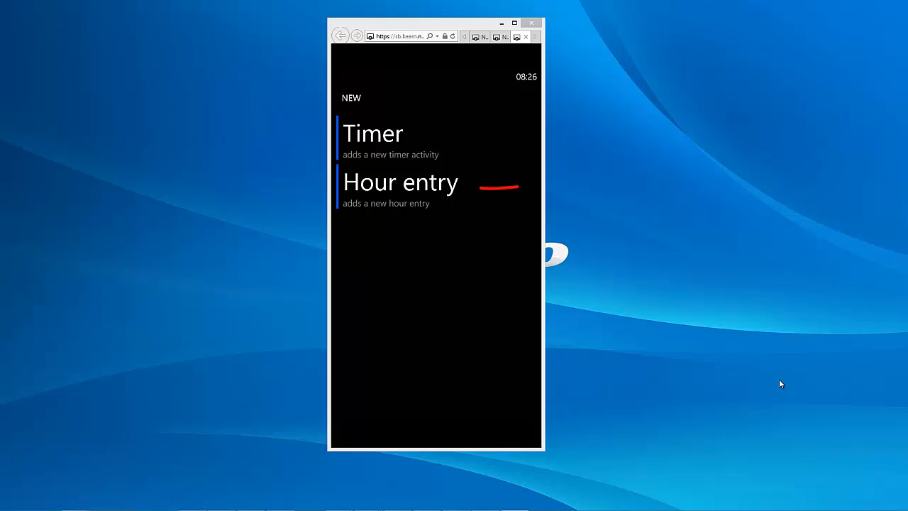
left_click(401, 181)
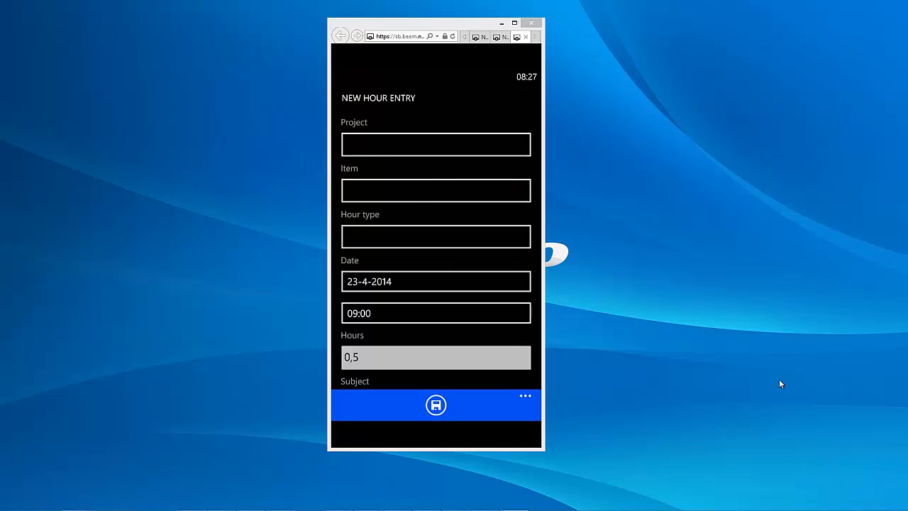
left_click(435, 357)
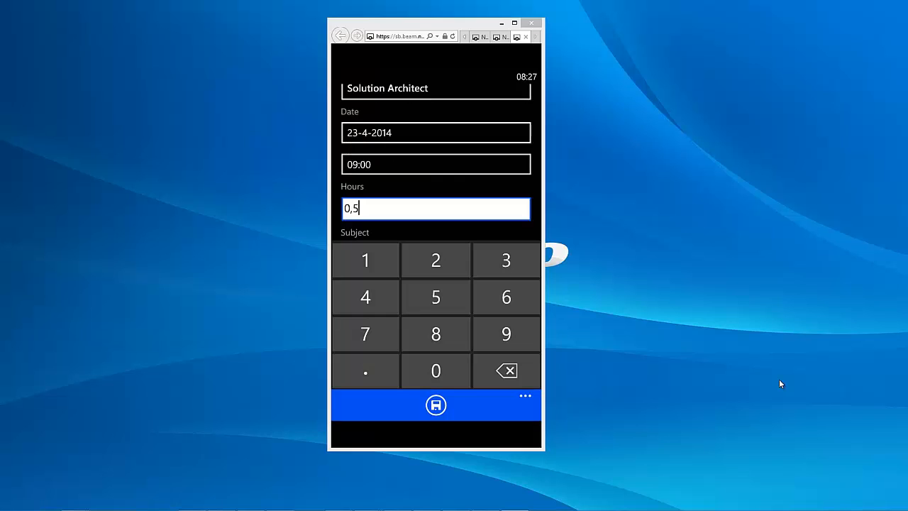